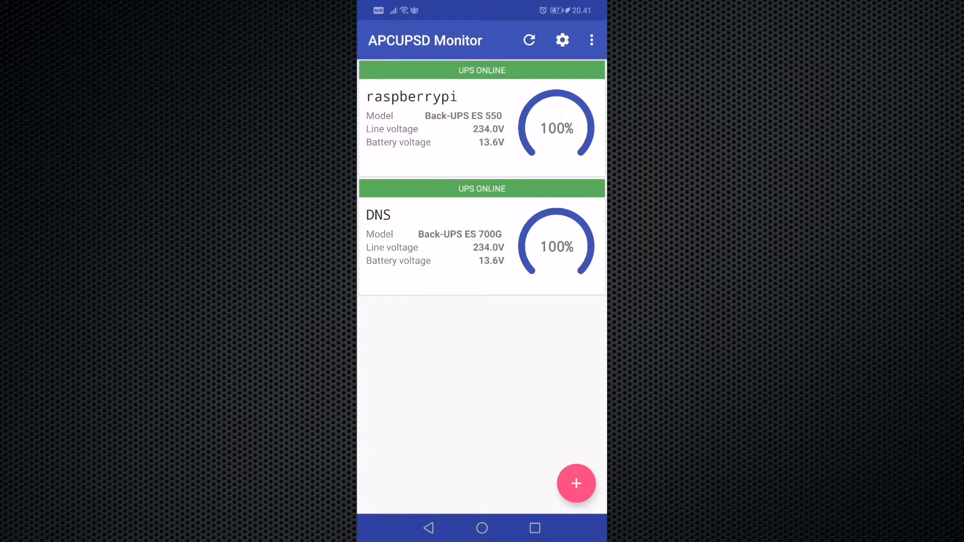
- Start a new UPS entry and enable Private key authentication (SSH) in its form
{"action": "left_click", "coordinate": [577, 483]}
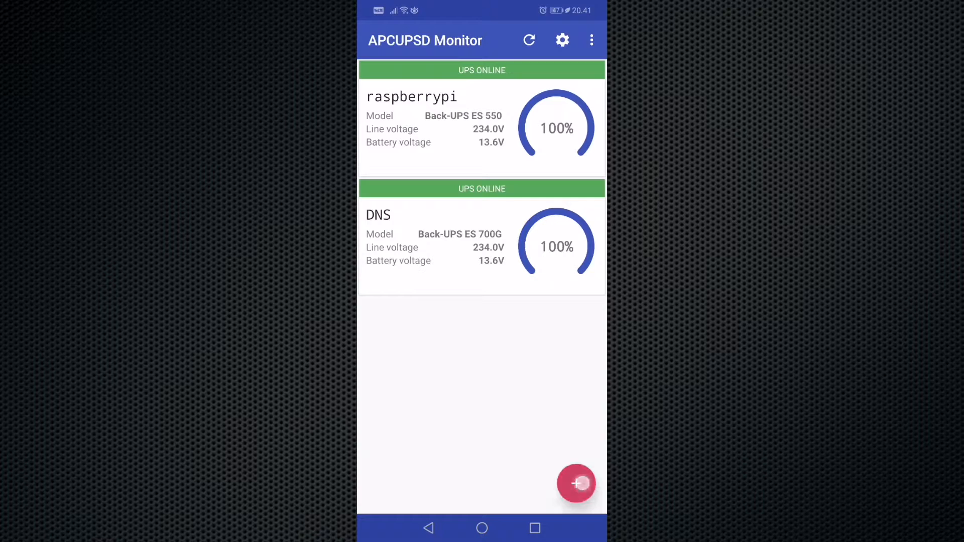
{"action": "left_click", "coordinate": [576, 483]}
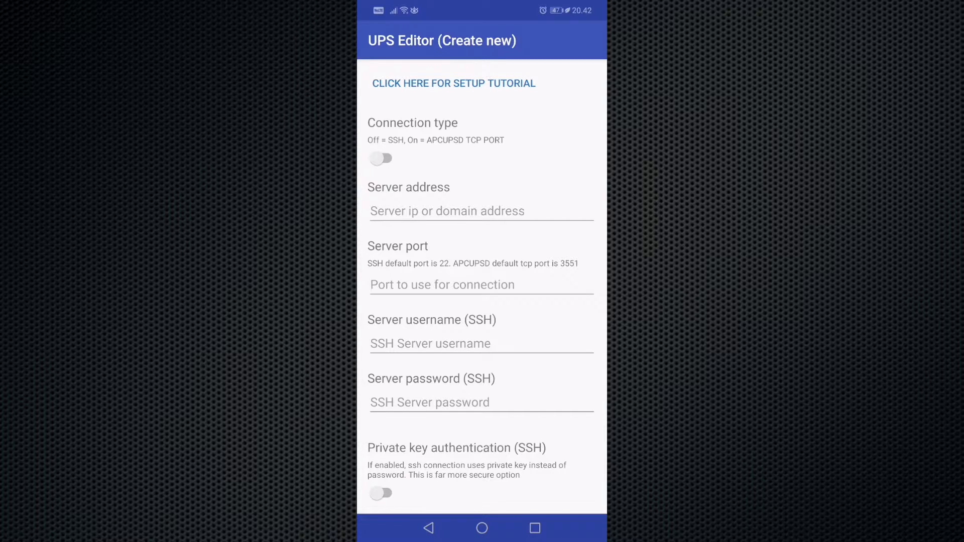
{"action": "scroll", "scroll_direction": "down", "scroll_amount": 3}
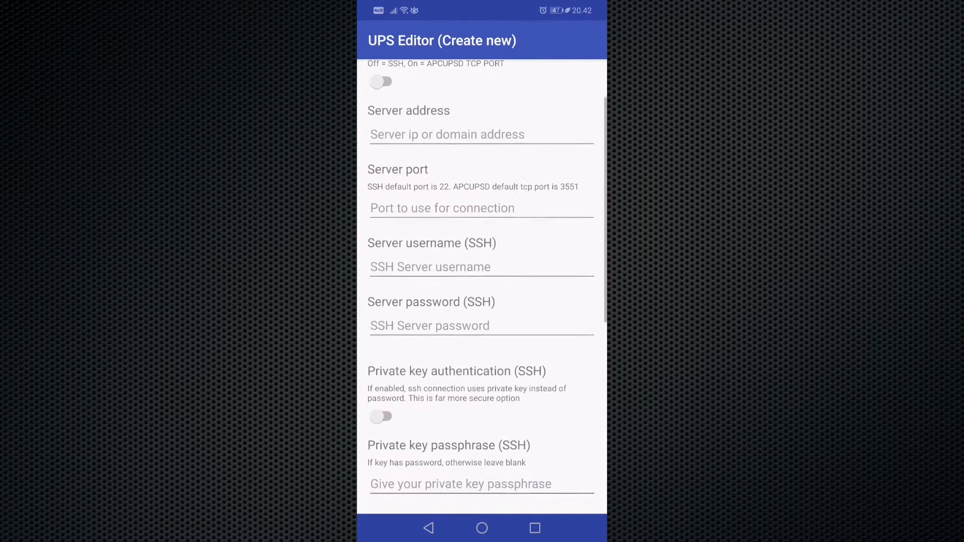
{"action": "scroll", "scroll_direction": "down", "scroll_amount": 3}
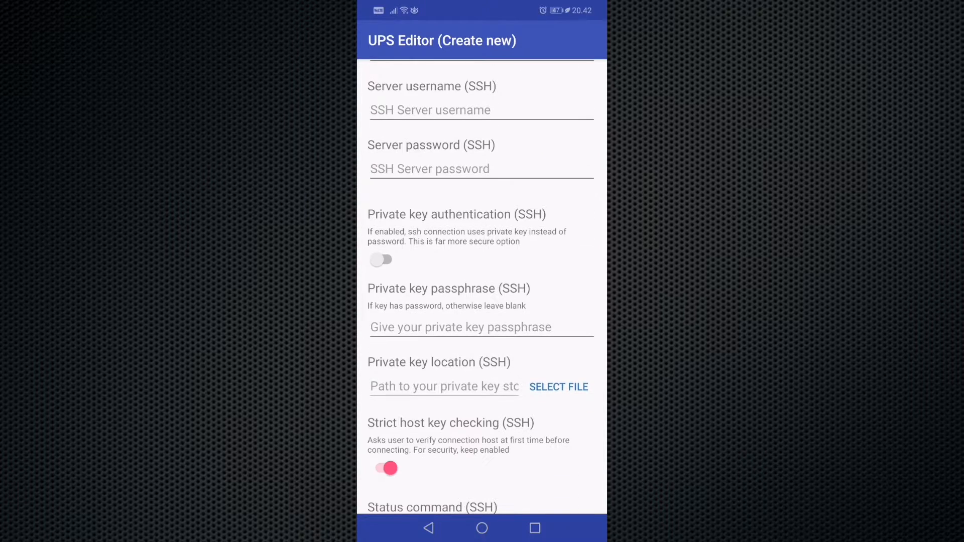
{"action": "scroll", "scroll_direction": "down", "scroll_amount": 3}
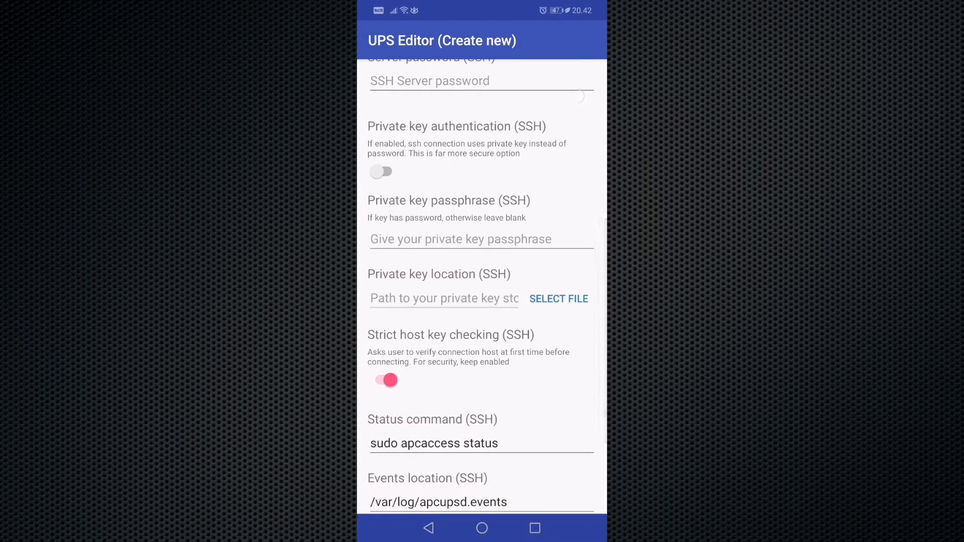
{"action": "left_click", "coordinate": [382, 172]}
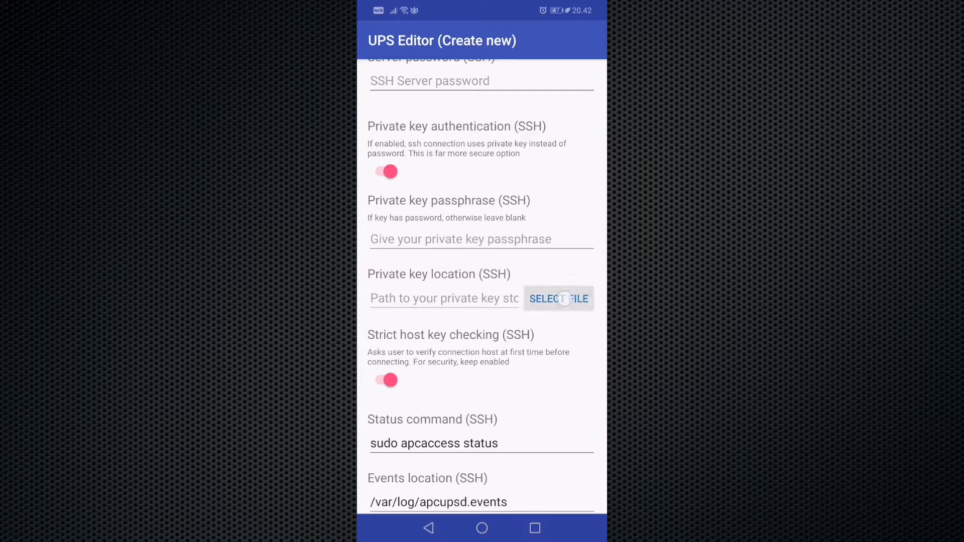
{"action": "scroll", "scroll_direction": "down", "scroll_amount": 3}
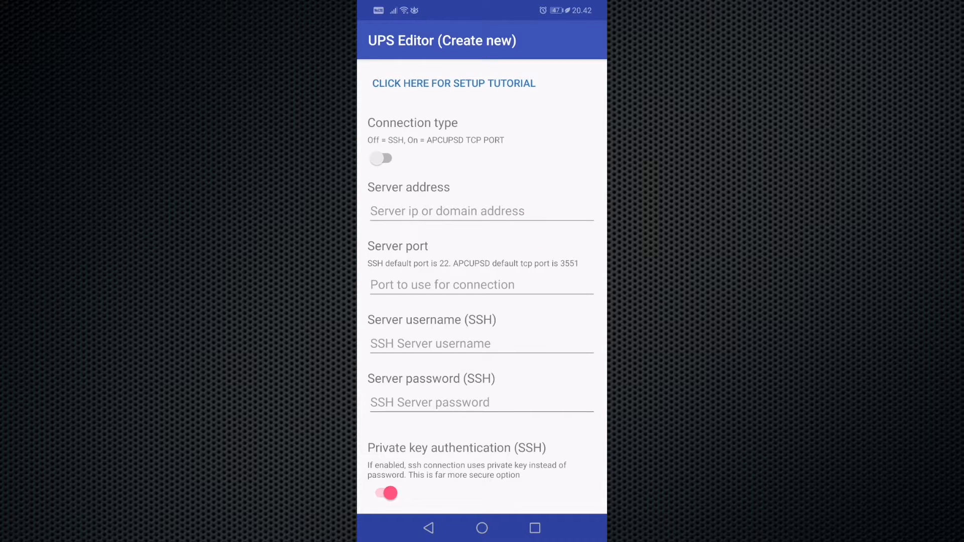
- Set the connection type to APCUPSD TCP port and focus the Server address field
{"action": "left_click", "coordinate": [382, 158]}
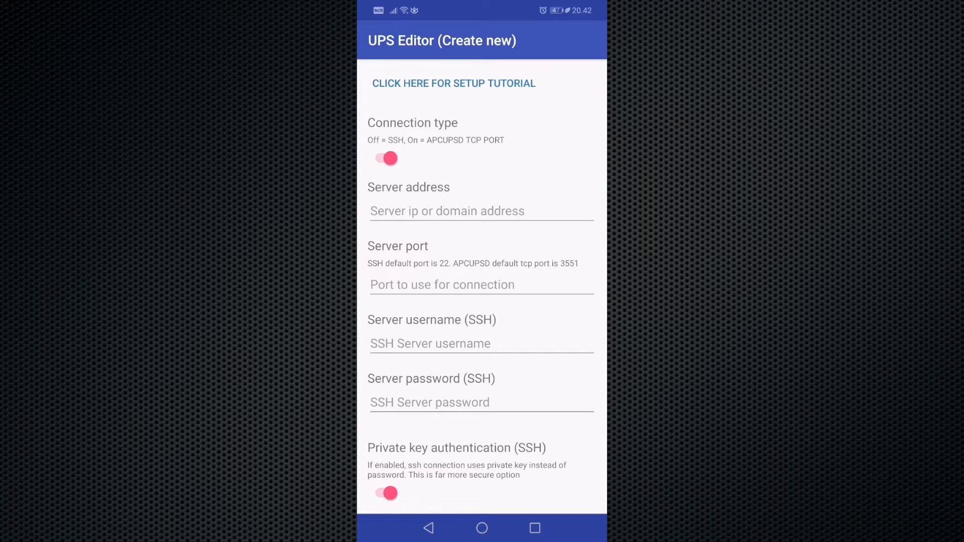
{"action": "left_click", "coordinate": [481, 211]}
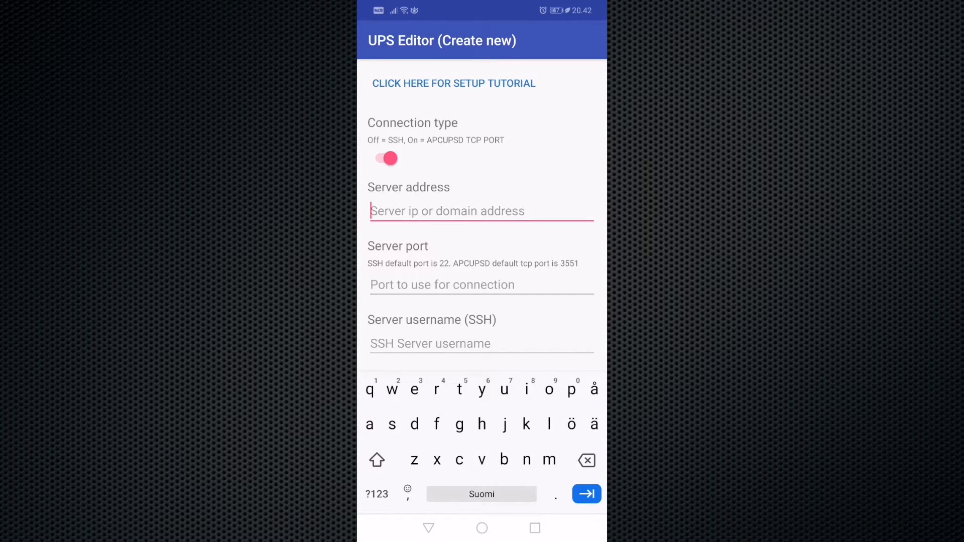
{"action": "left_click", "coordinate": [482, 284]}
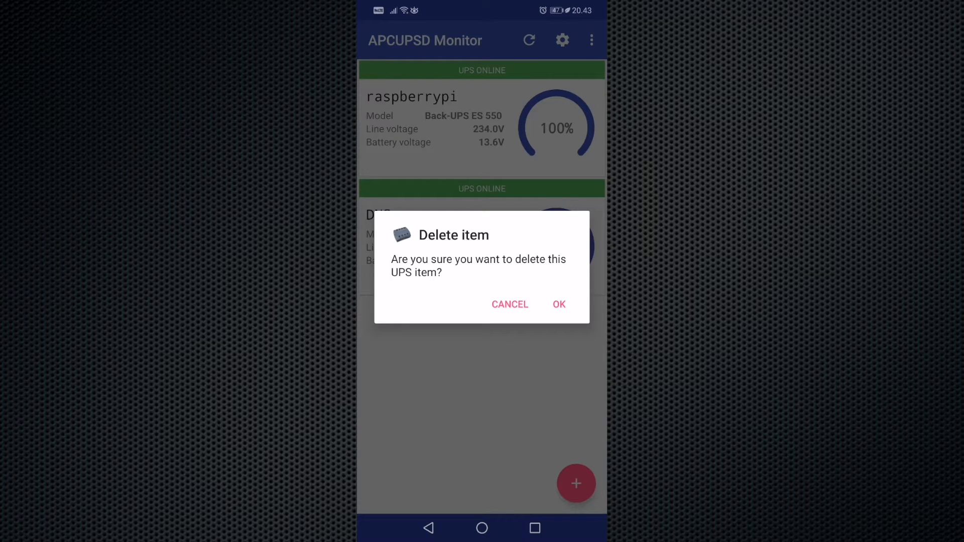
- Decline deleting the DNS UPS so both raspberrypi and DNS stay in the list
{"action": "left_click", "coordinate": [509, 305]}
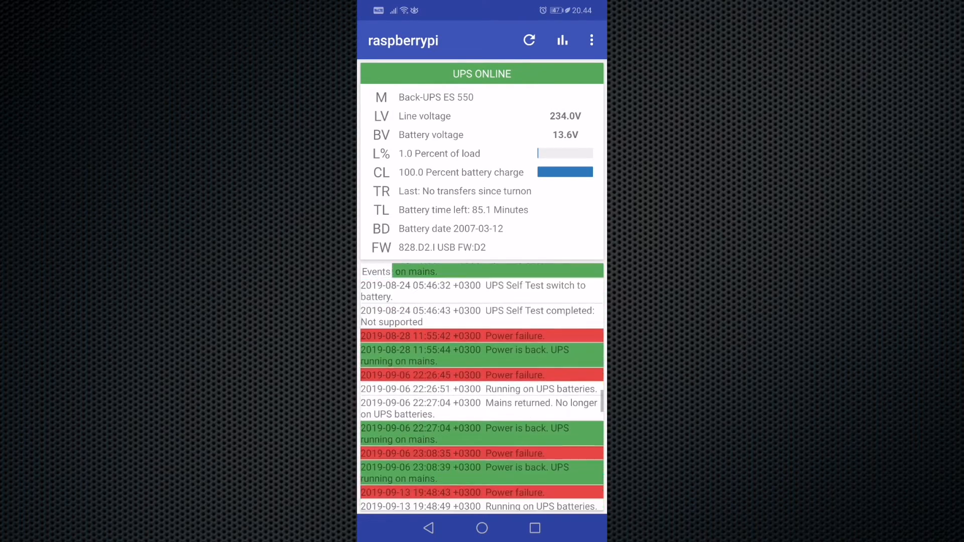
- Review the raspberrypi event log, then briefly visit the app Settings and return
{"action": "scroll", "scroll_direction": "down", "scroll_amount": 3}
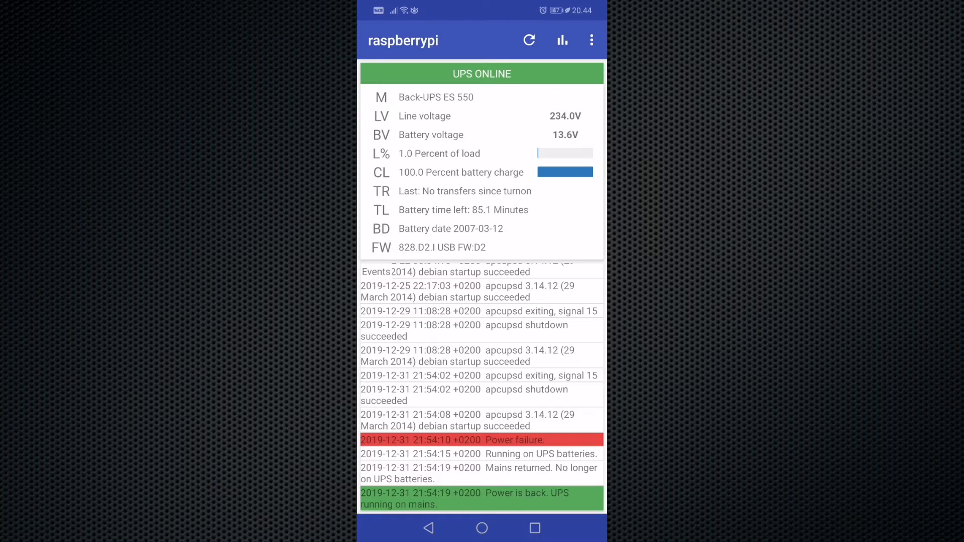
{"action": "left_click", "coordinate": [428, 528]}
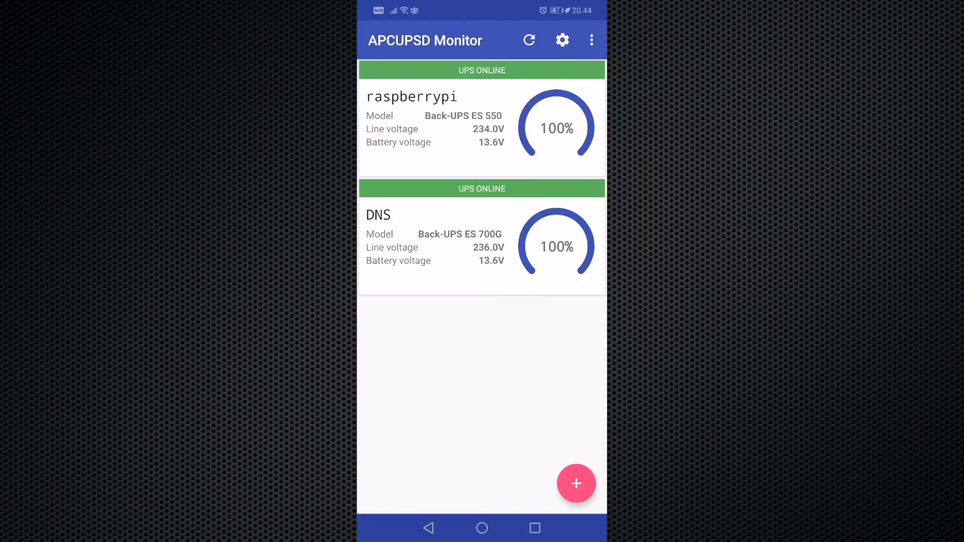
{"action": "left_click", "coordinate": [563, 40]}
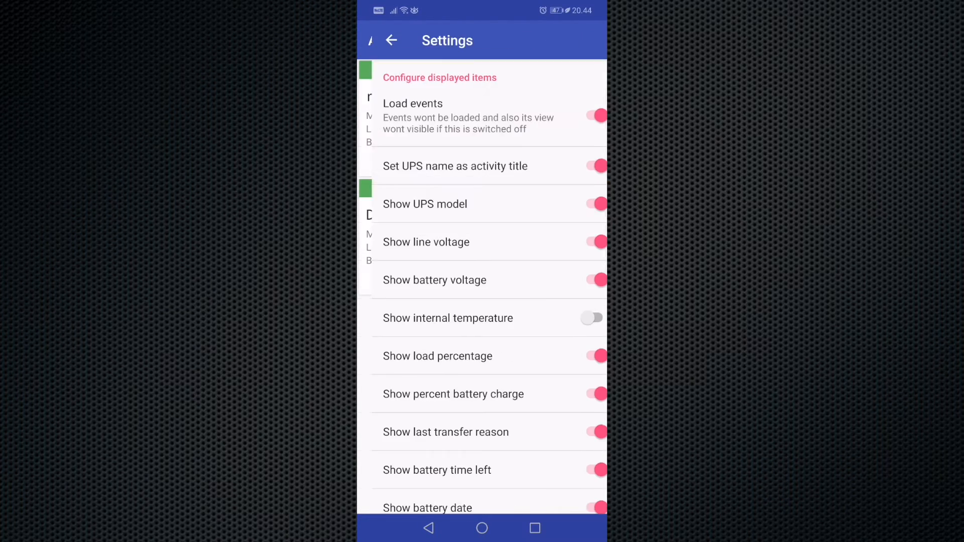
{"action": "left_click", "coordinate": [392, 40]}
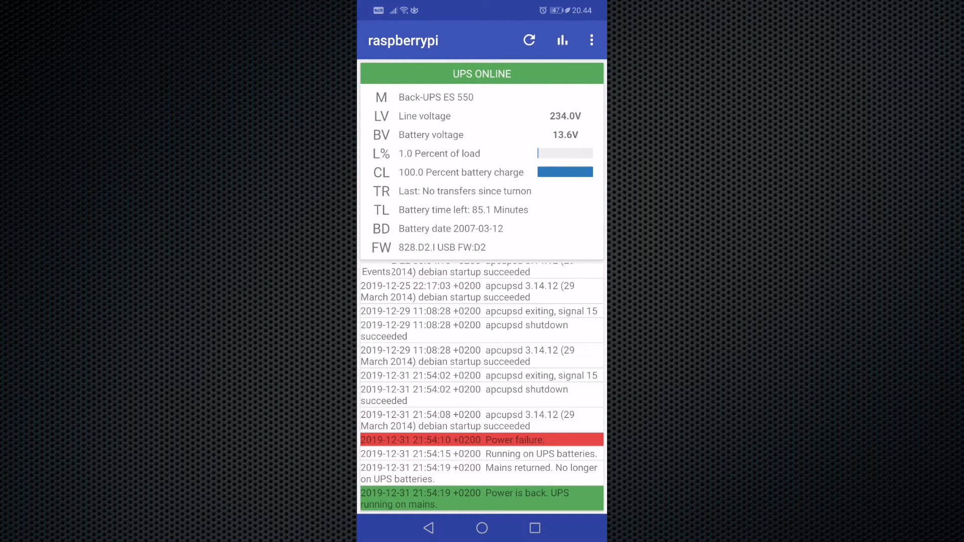
{"action": "left_click", "coordinate": [561, 40]}
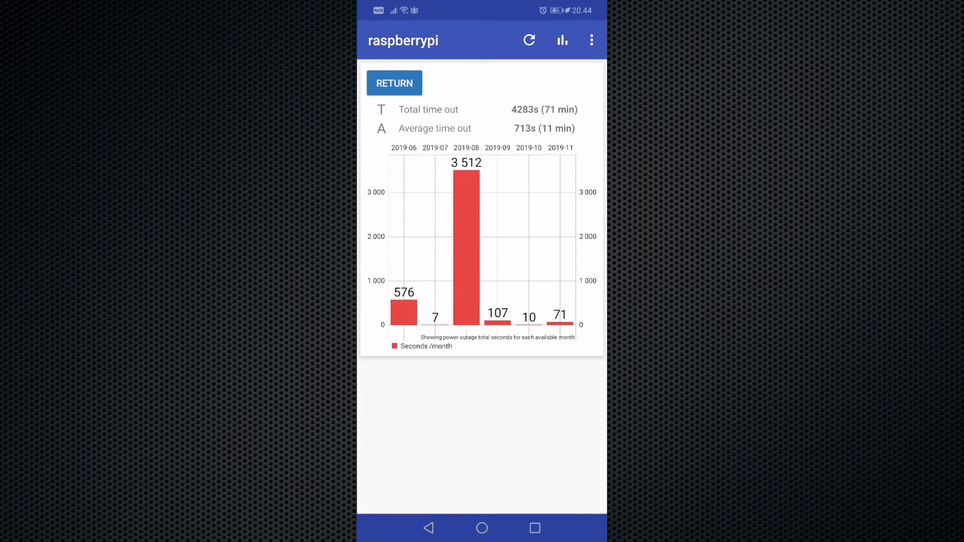
{"action": "left_click", "coordinate": [394, 84]}
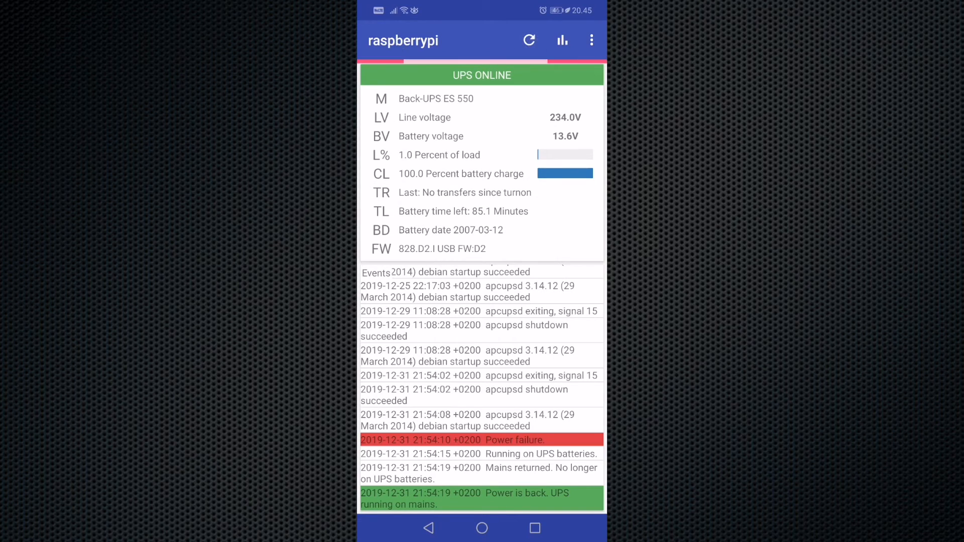
- Return to the UPS list and refresh, showing raspberrypi and DNS online at 100%
{"action": "left_click", "coordinate": [429, 527]}
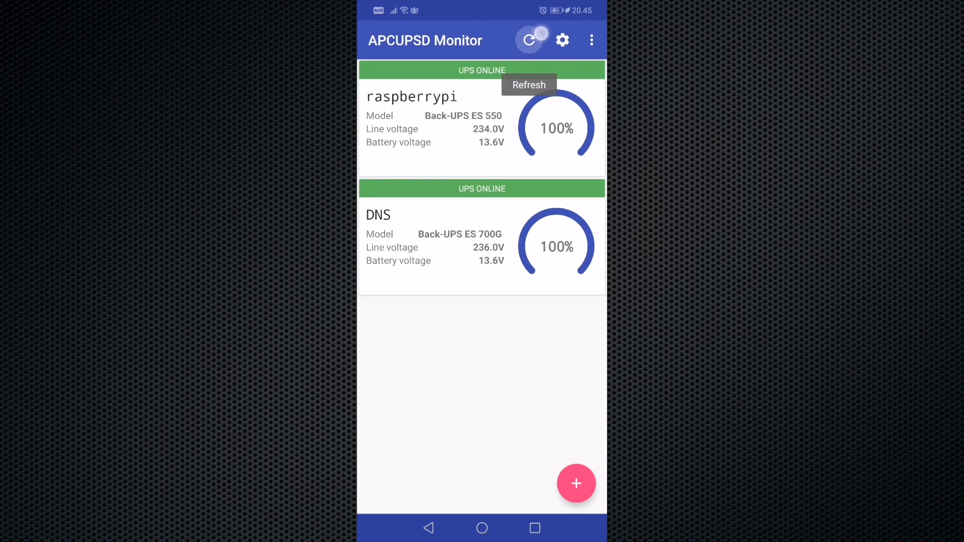
{"action": "left_click", "coordinate": [527, 41]}
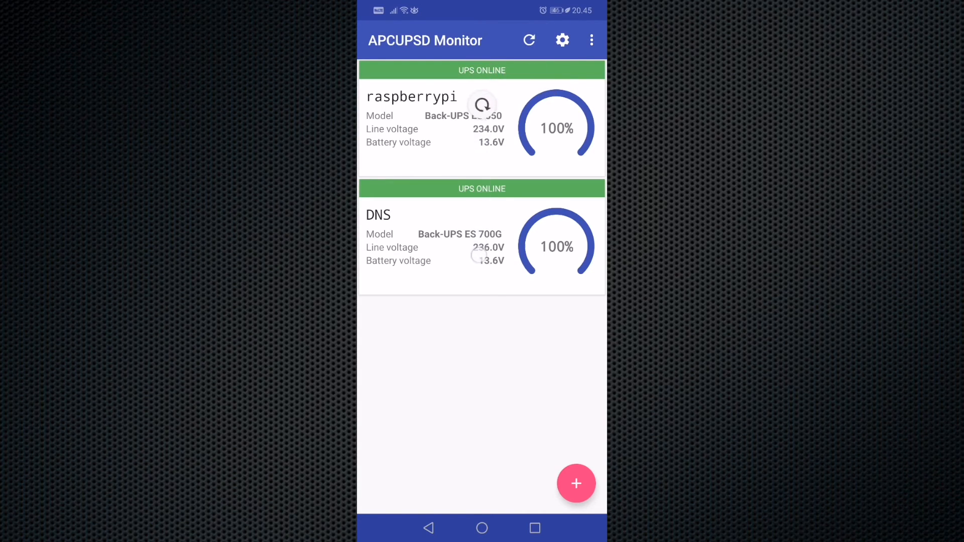
{"action": "left_click", "coordinate": [528, 41]}
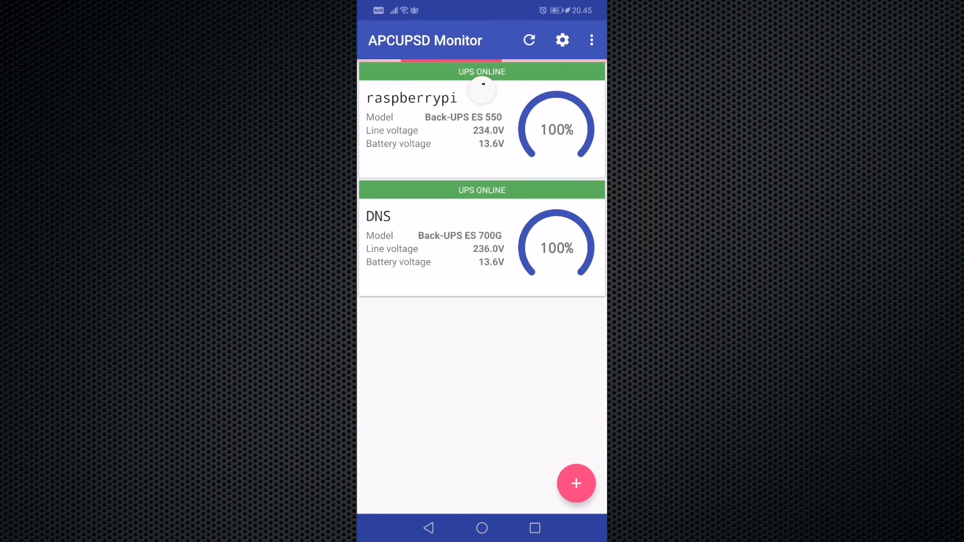